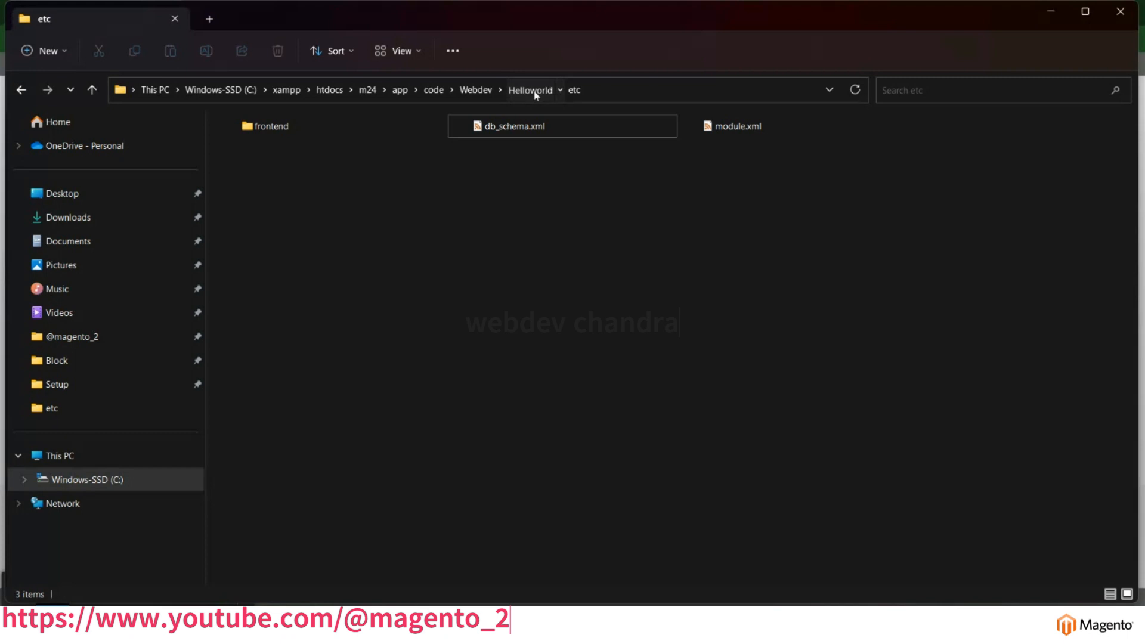
# Name the table webdev_chandra in db_schema.xml with the comment custom table.
pyautogui.click(530, 91)
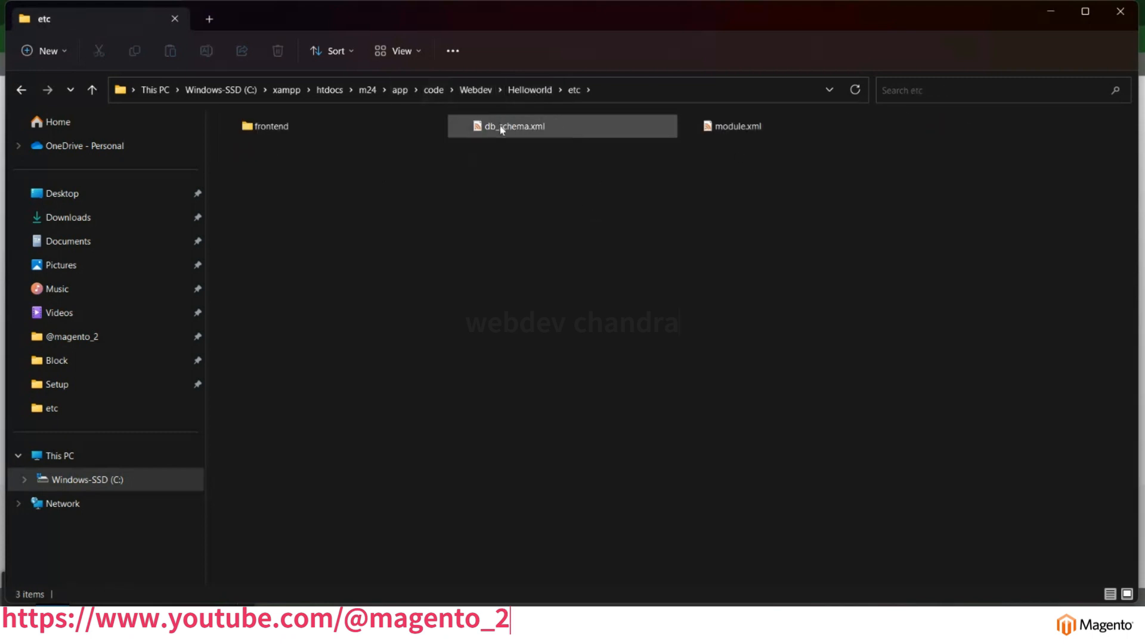
pyautogui.moveTo(540, 136)
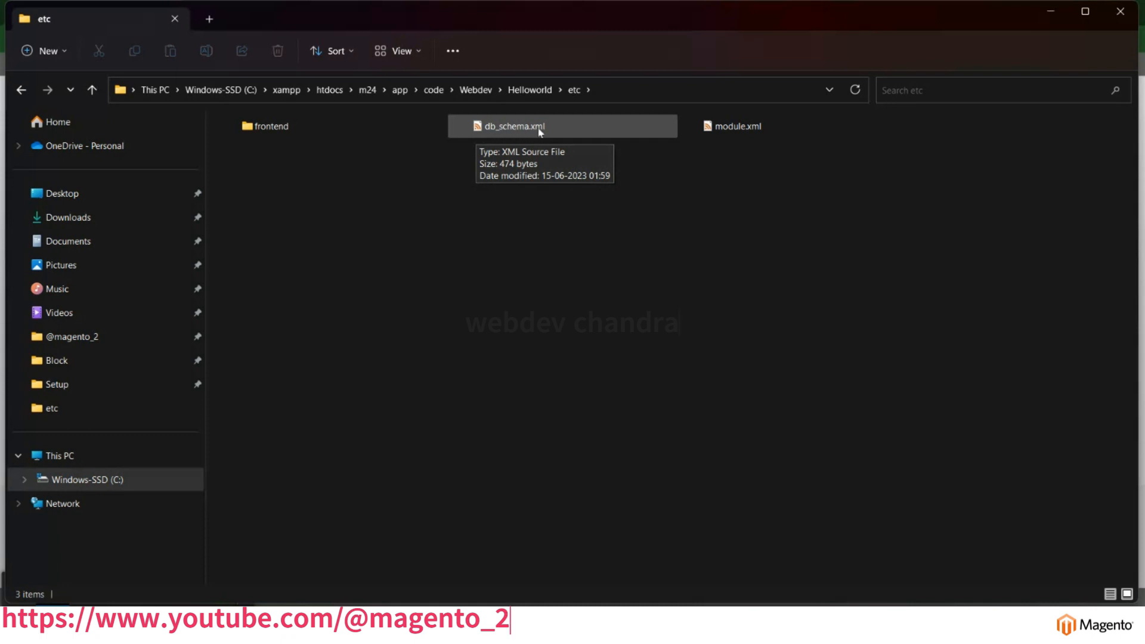
pyautogui.moveTo(502, 127)
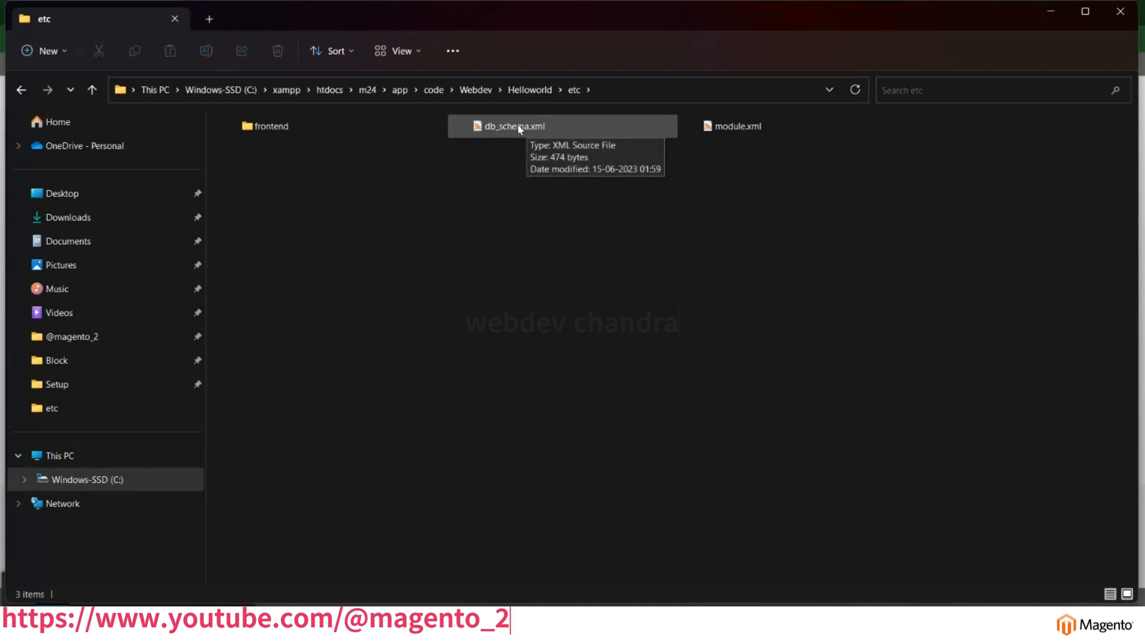
pyautogui.moveTo(513, 131)
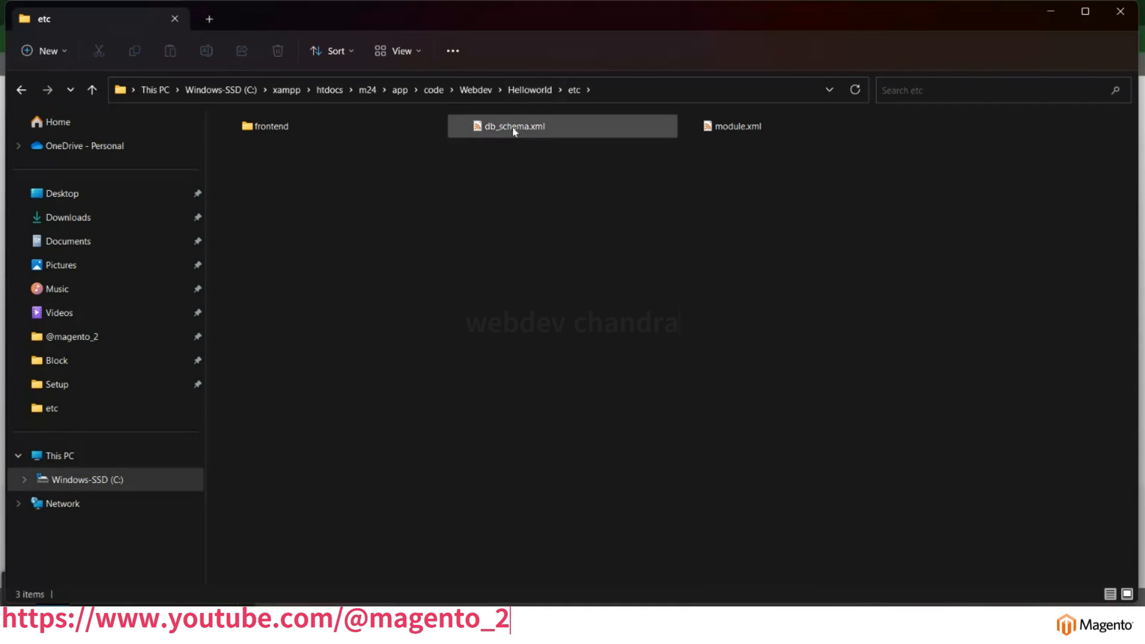
pyautogui.doubleClick(515, 127)
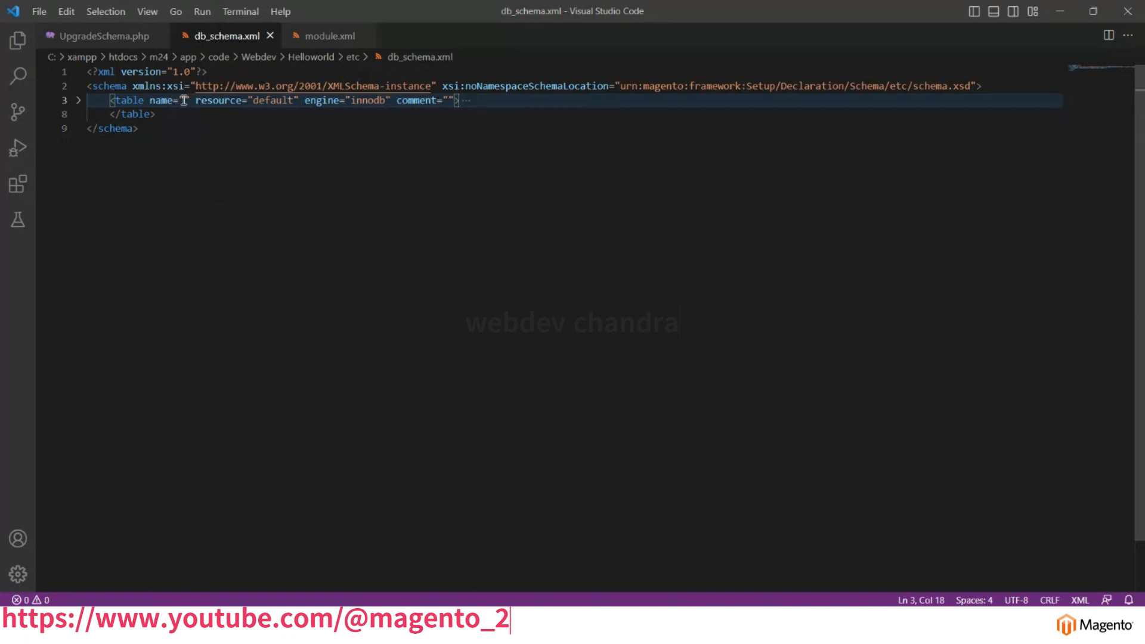
pyautogui.write('webdev')
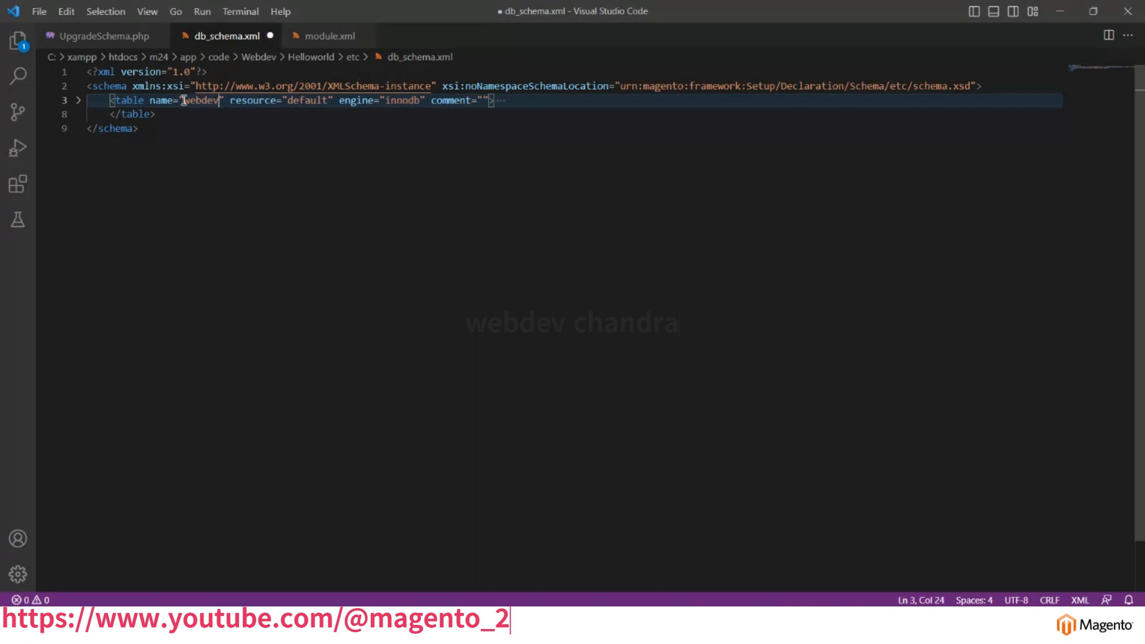
pyautogui.write('_chandra')
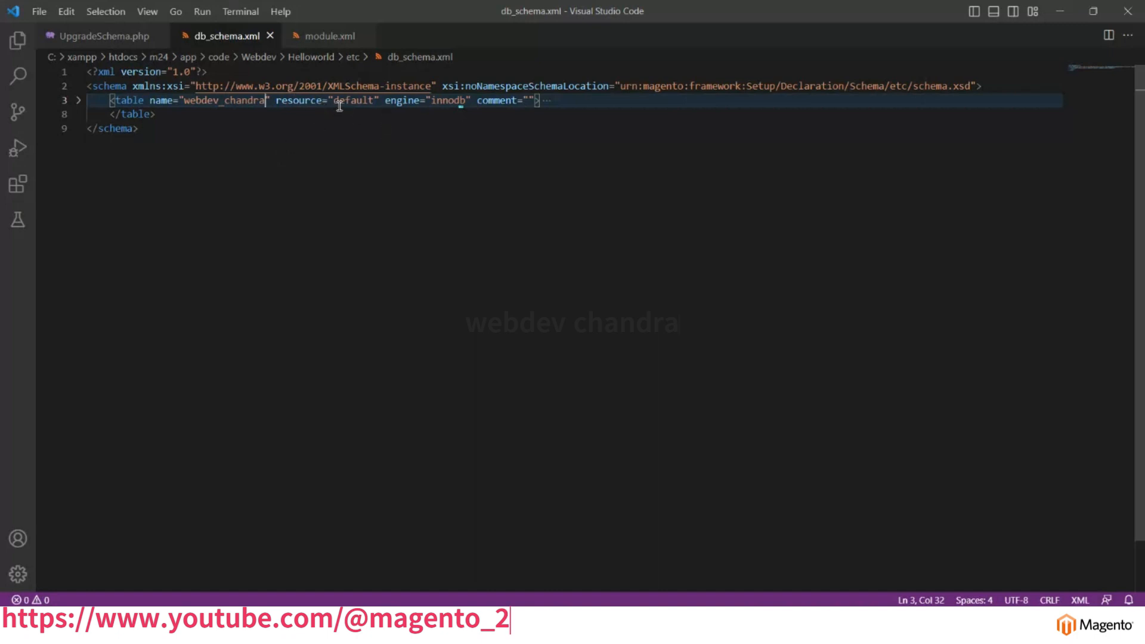
pyautogui.moveTo(453, 102)
pyautogui.write('custom table')
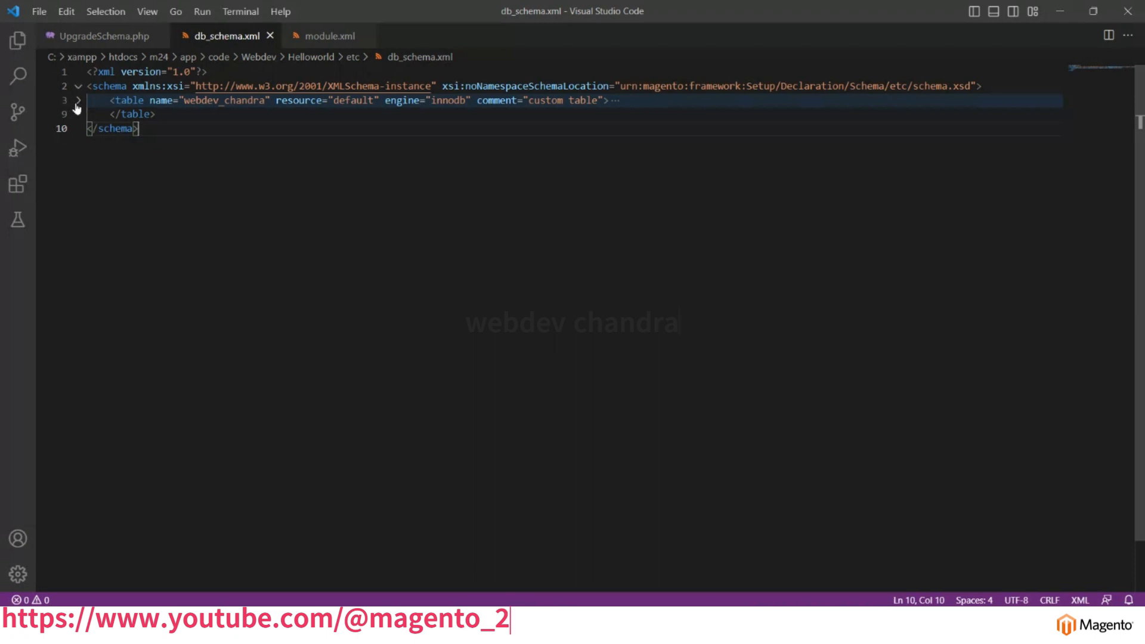
# Unfold the table element to add id and username columns and a primary key on id.
pyautogui.click(81, 100)
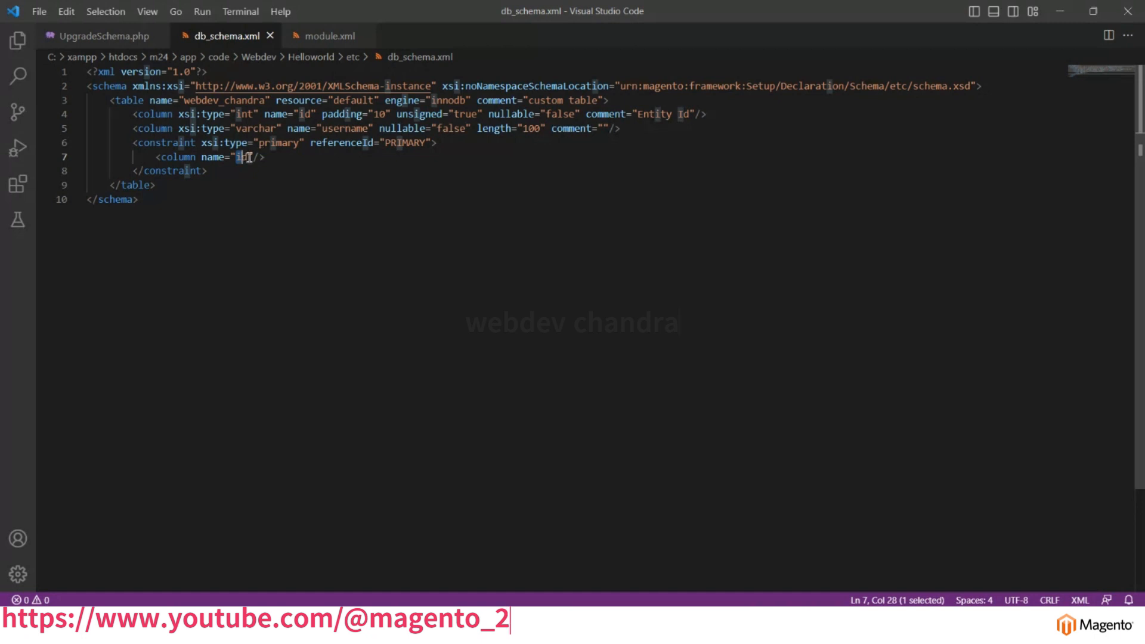
pyautogui.click(98, 36)
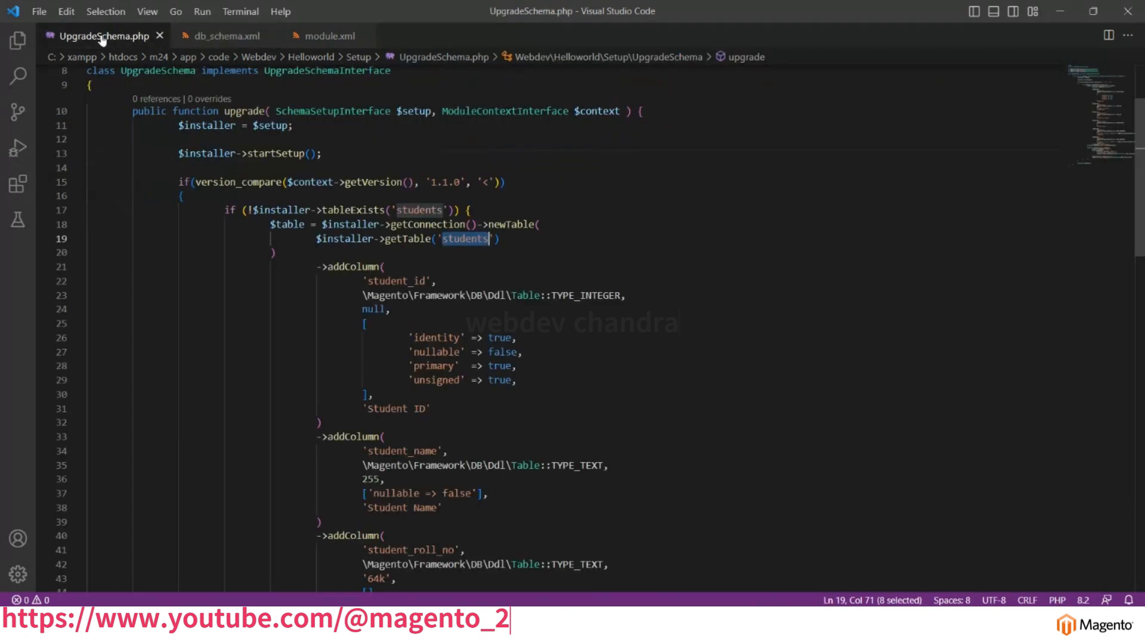
pyautogui.moveTo(298, 263)
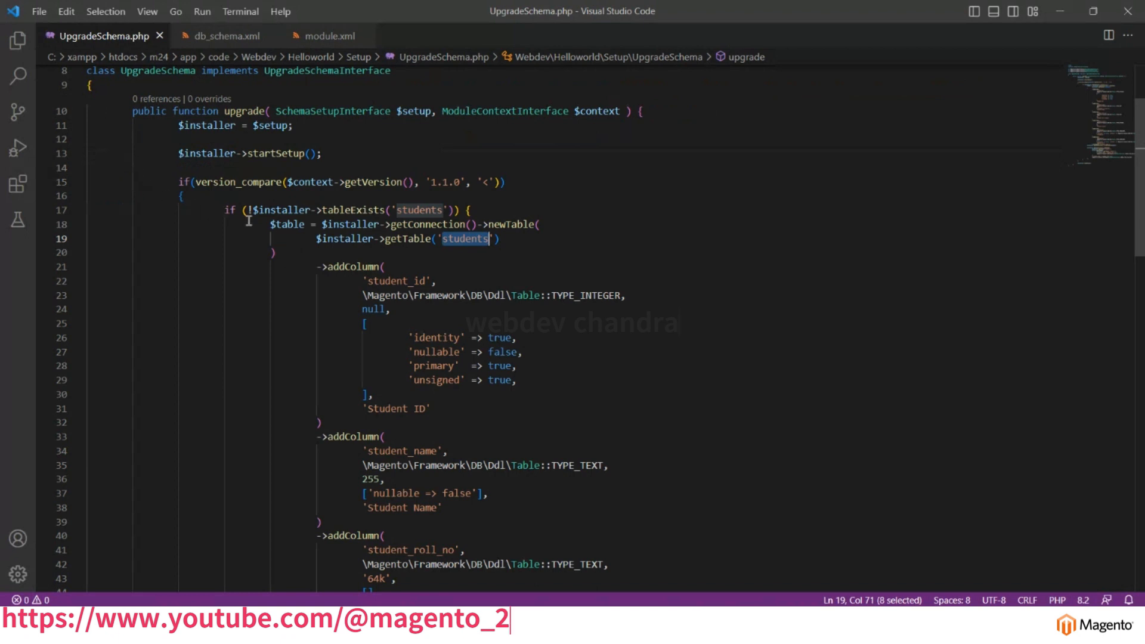
pyautogui.moveTo(165, 167)
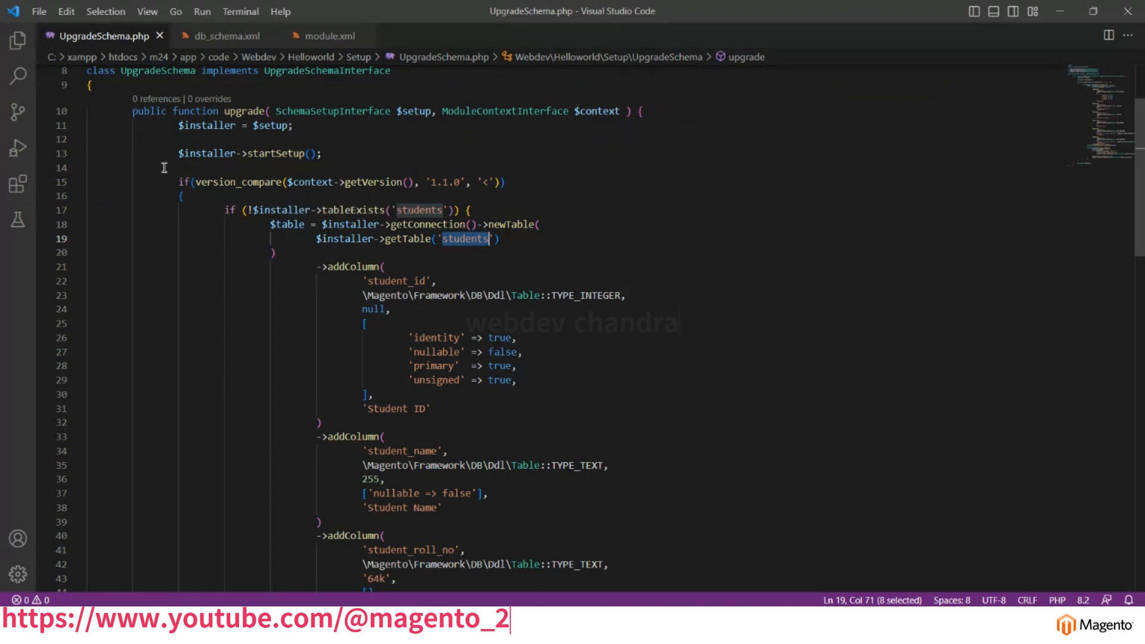
pyautogui.click(225, 35)
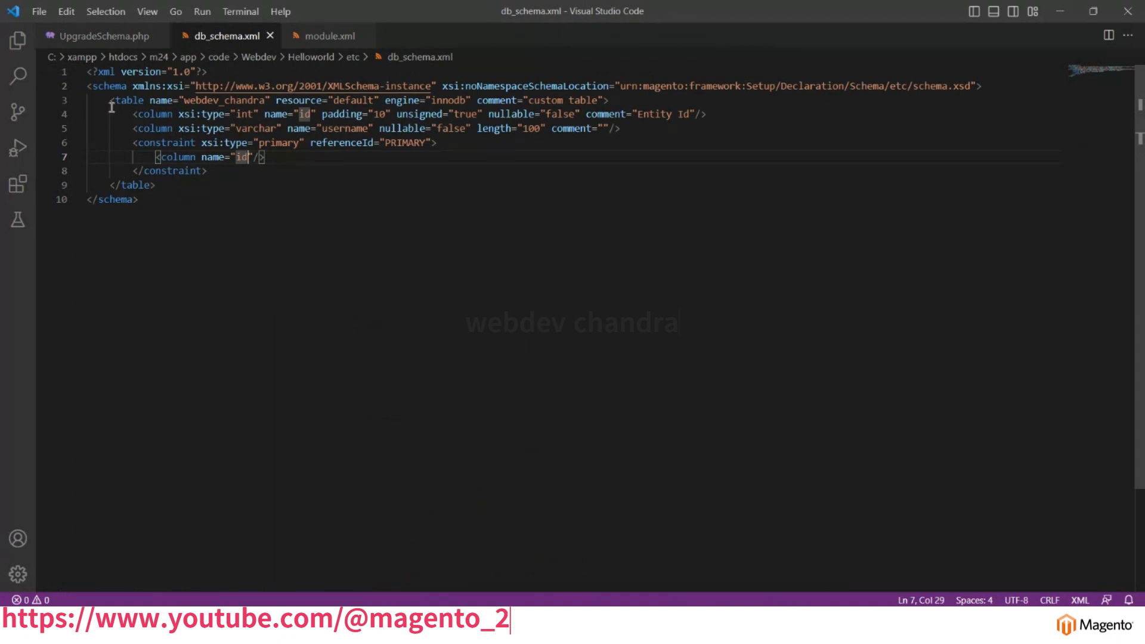
pyautogui.moveTo(126, 145)
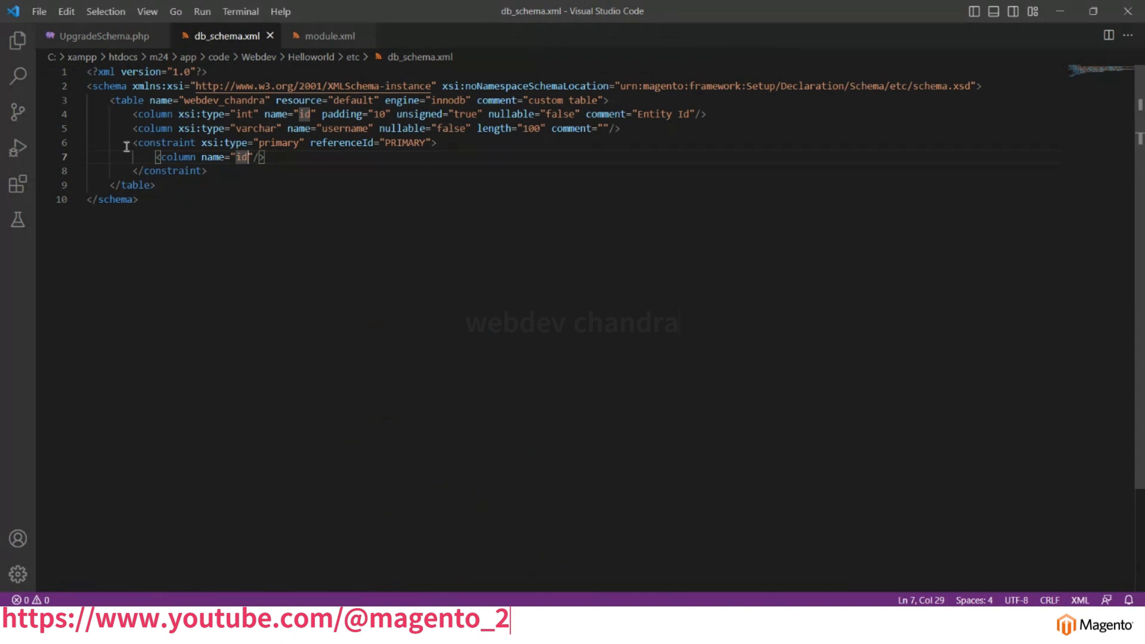
pyautogui.moveTo(110, 100)
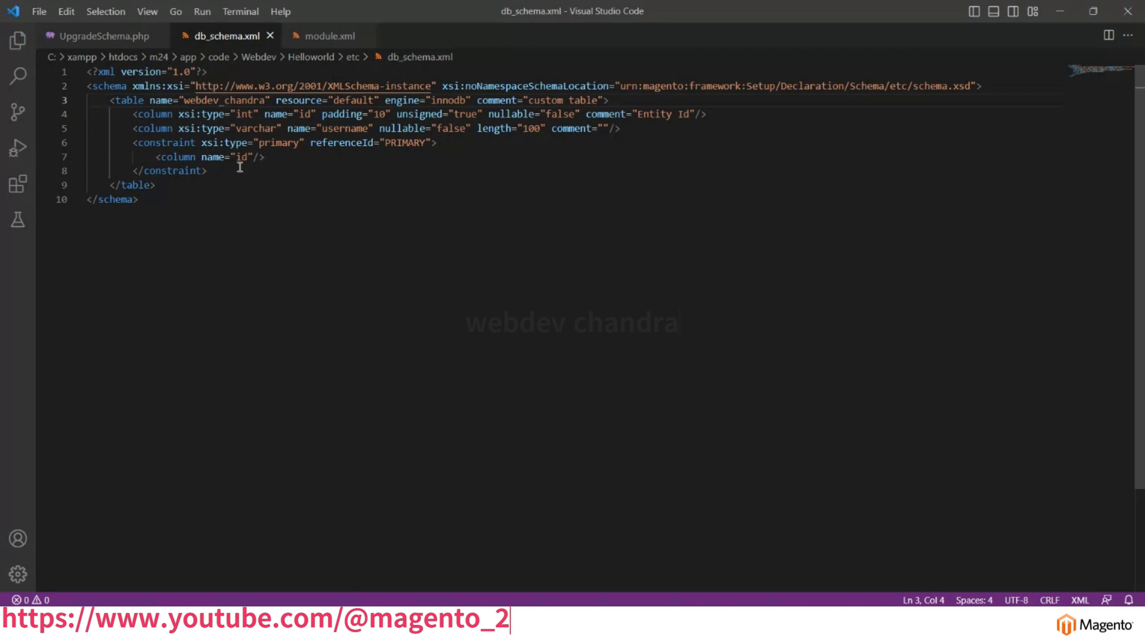
pyautogui.click(167, 185)
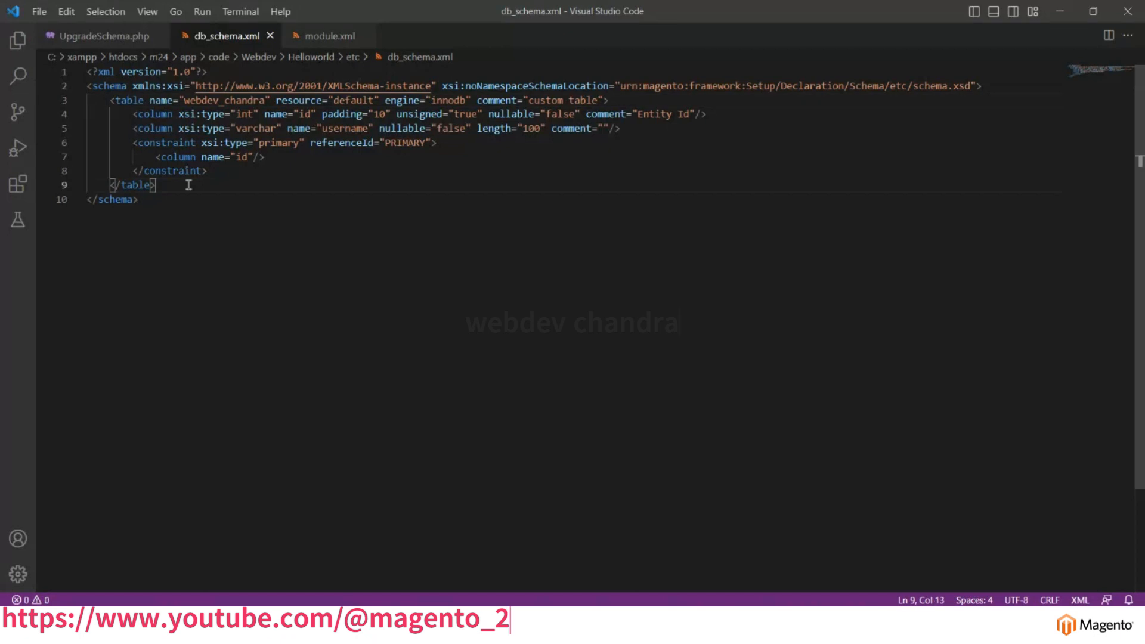
pyautogui.moveTo(202, 113)
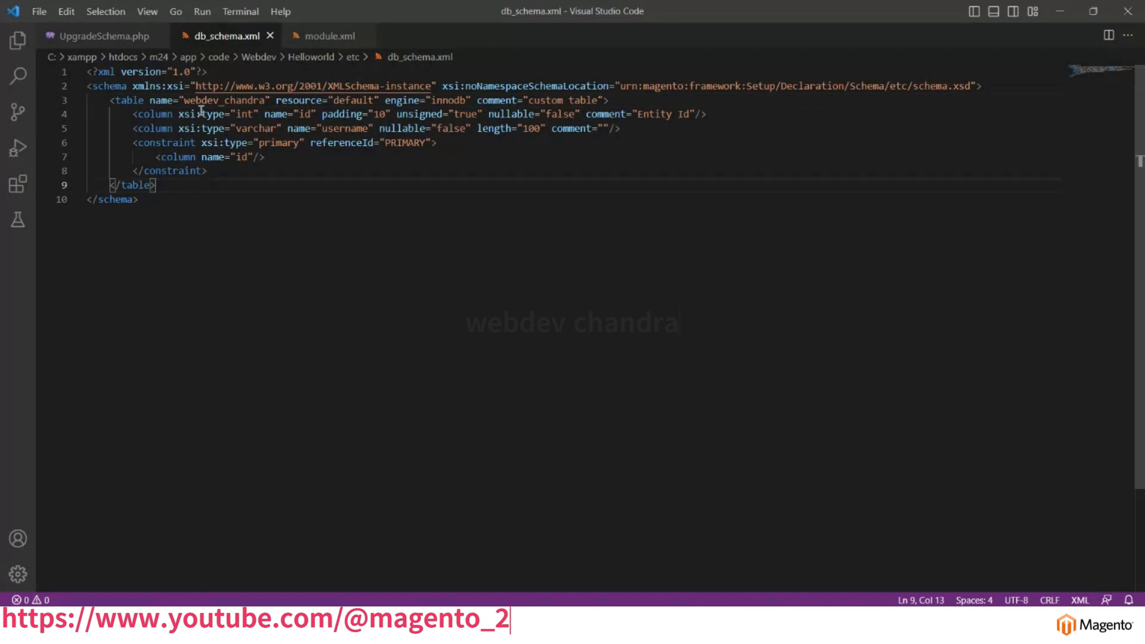
pyautogui.moveTo(169, 171)
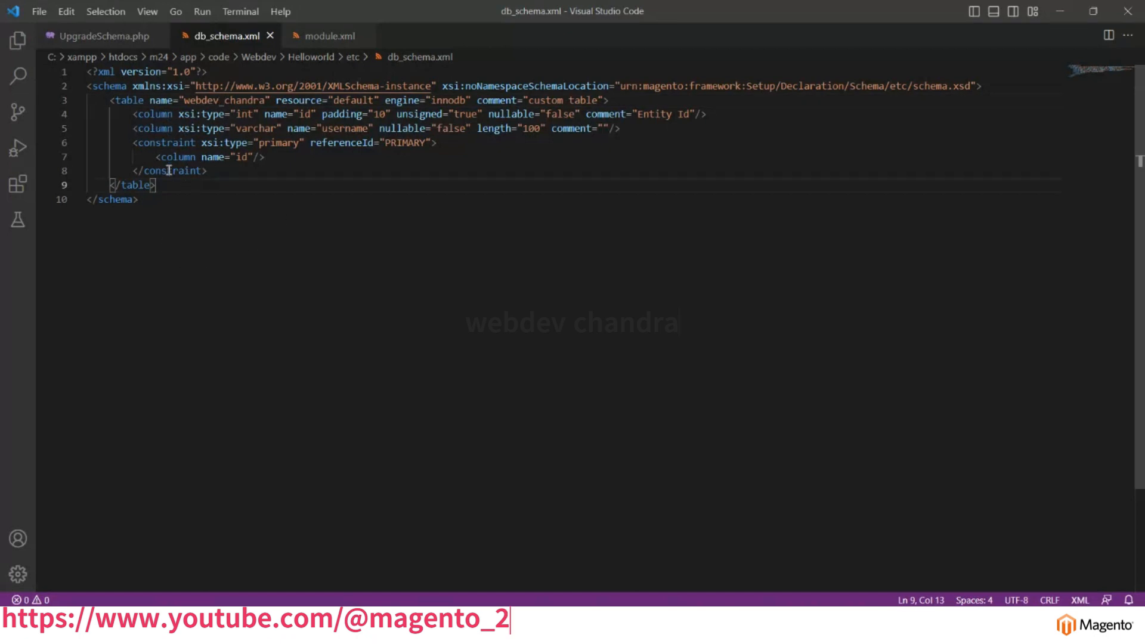
pyautogui.moveTo(544, 279)
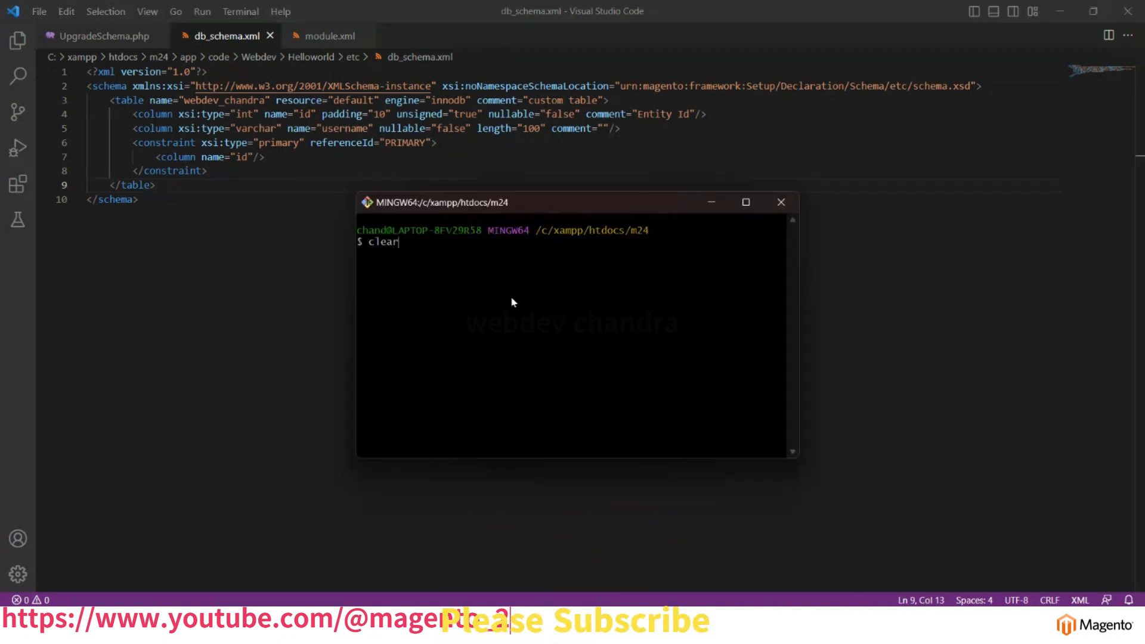
# Run php bin/magento s:up in the m24 project folder.
pyautogui.write('php bin/magento s:up')
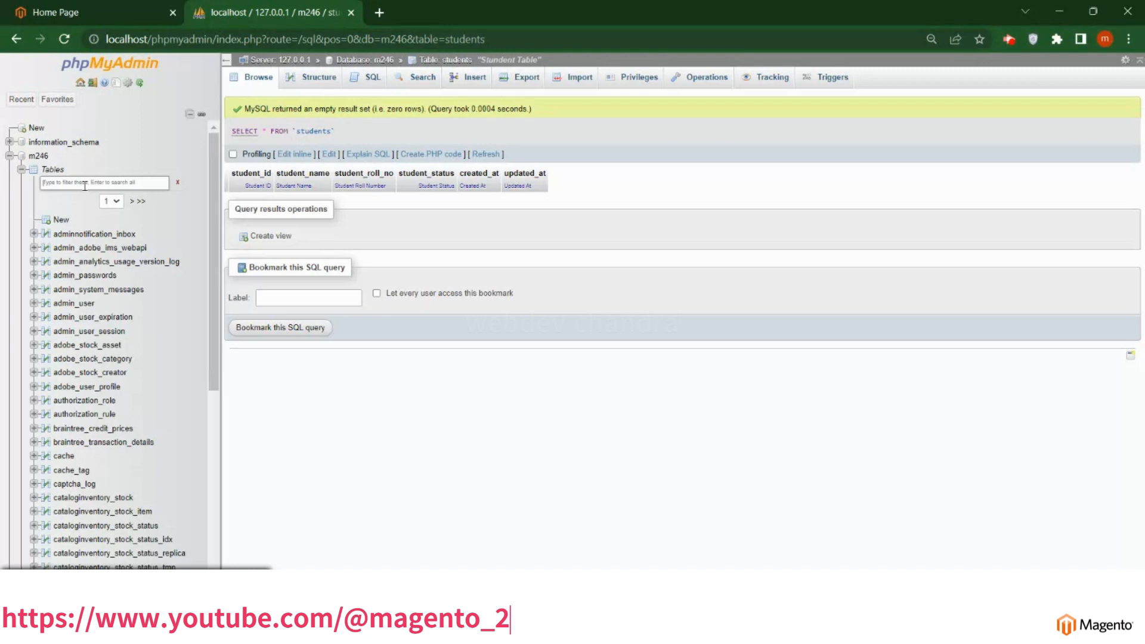
# Filter m246's tables by 'webde' and browse the new webdev_chandra table.
pyautogui.write('webdev')
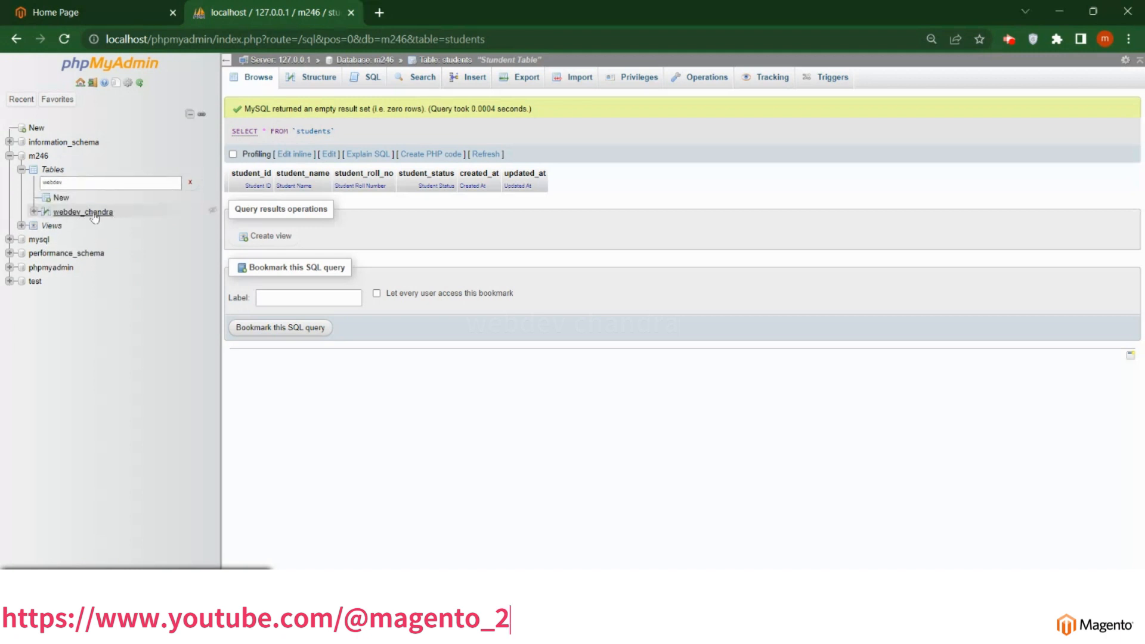
pyautogui.click(84, 212)
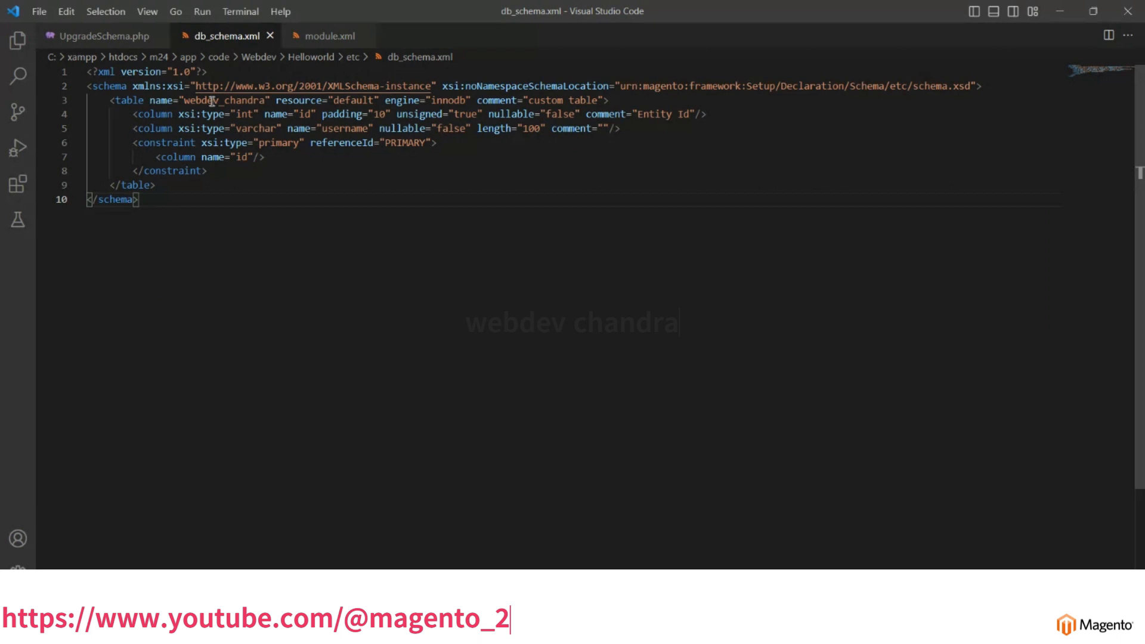
pyautogui.moveTo(152, 129)
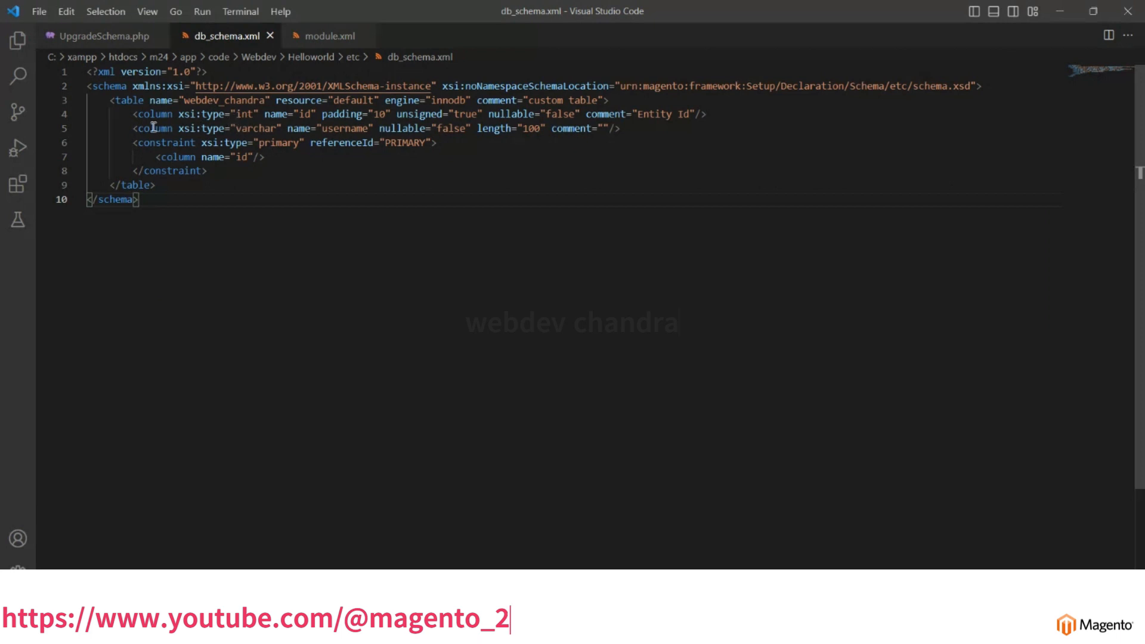
# Add a non-nullable varchar password column of length 100 to webdev_chandra.
pyautogui.write('<column xsi:type="varchar" name="password" nullable="false" length="100" comment=""/>')
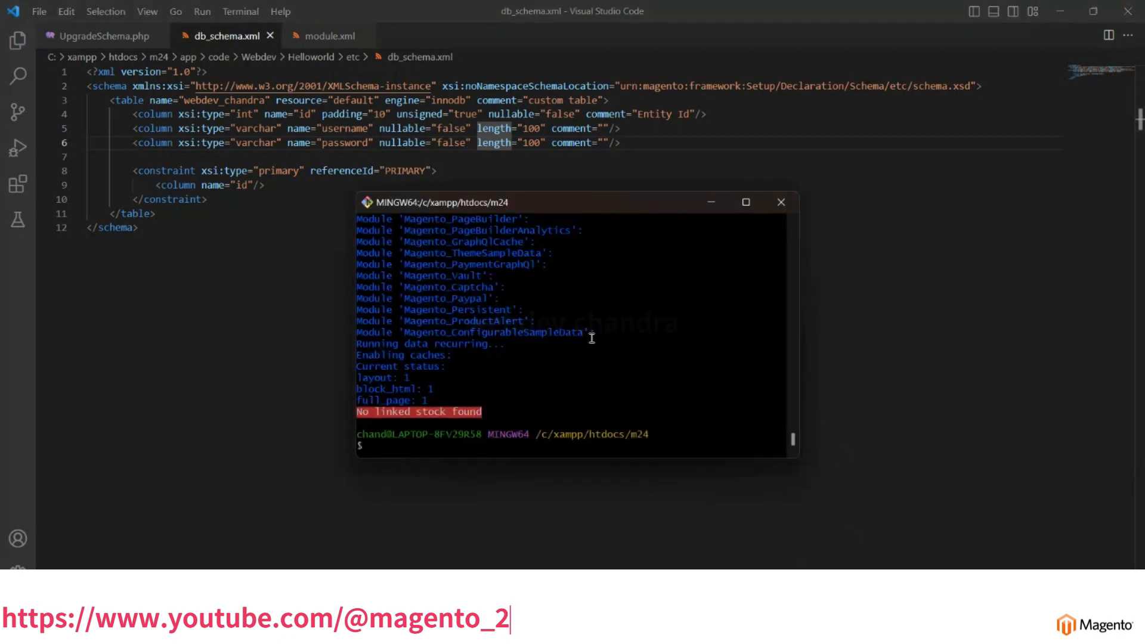
# Rerun php bin/magento s:up to apply the updated schema.
pyautogui.write('php bin/magento s:up')
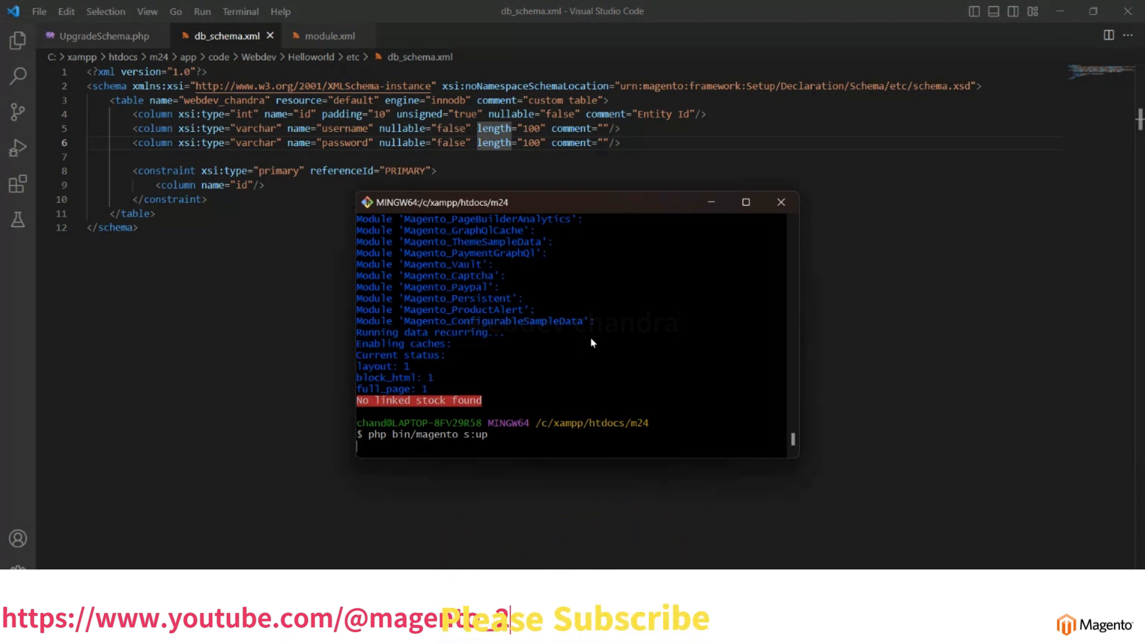
pyautogui.press('Enter')
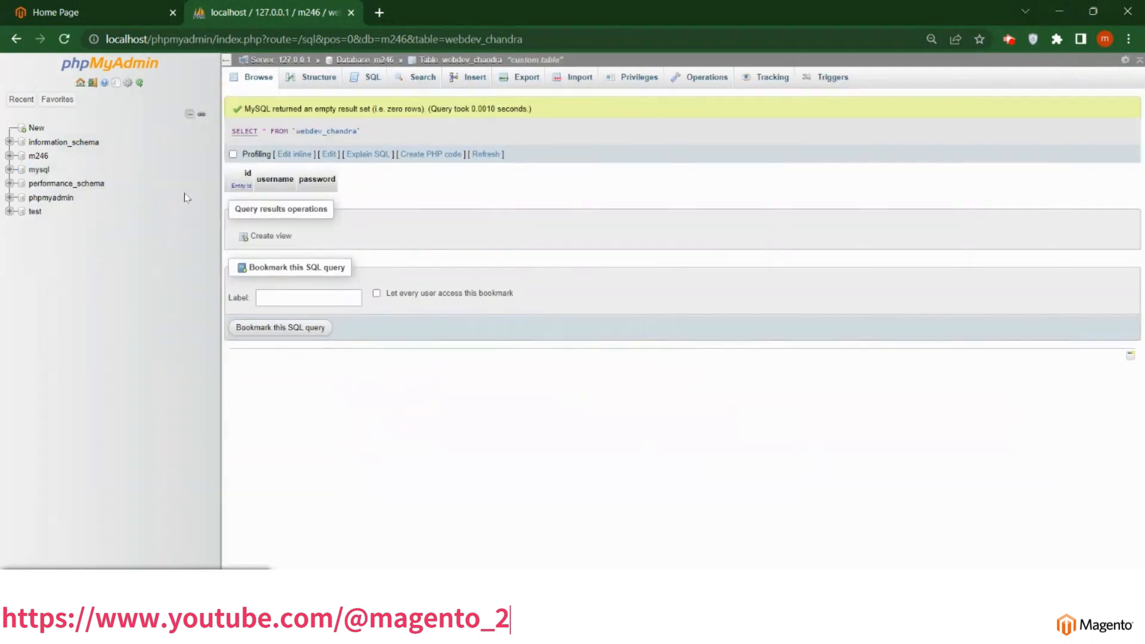
# Expand the m246 database to browse webdev_chandra's id, username and password columns.
pyautogui.click(12, 155)
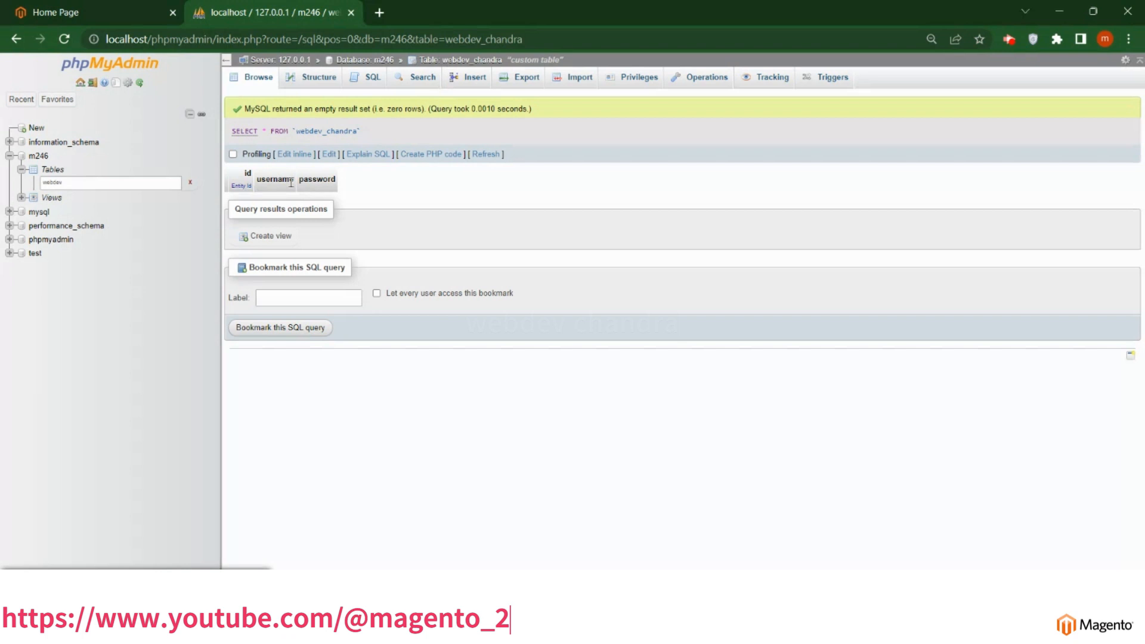
pyautogui.moveTo(305, 180)
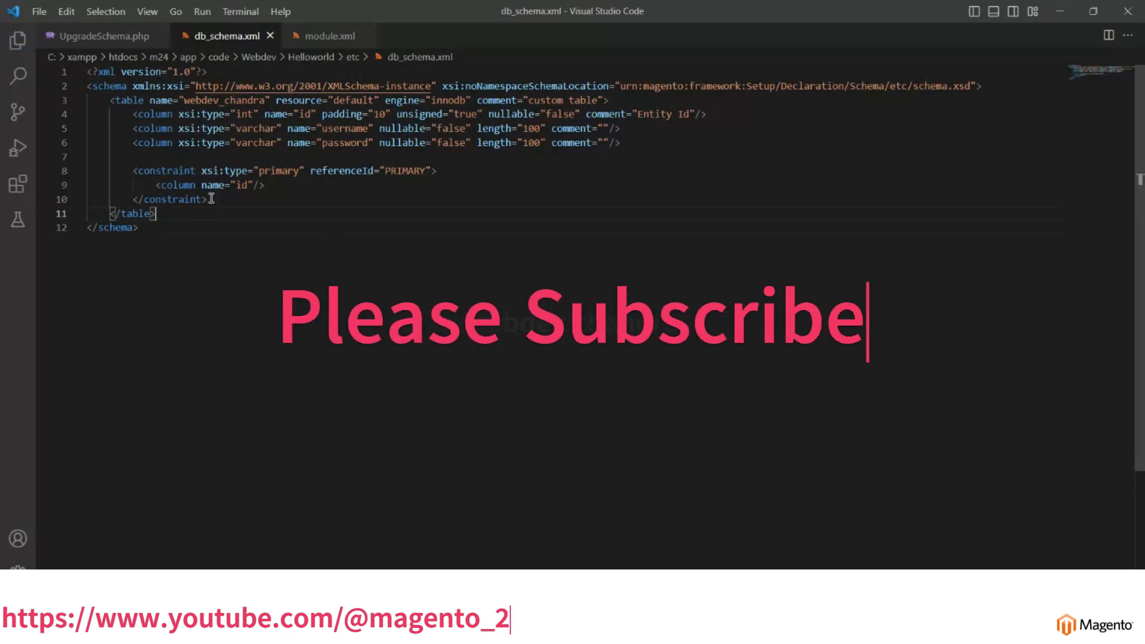
pyautogui.moveTo(200, 227)
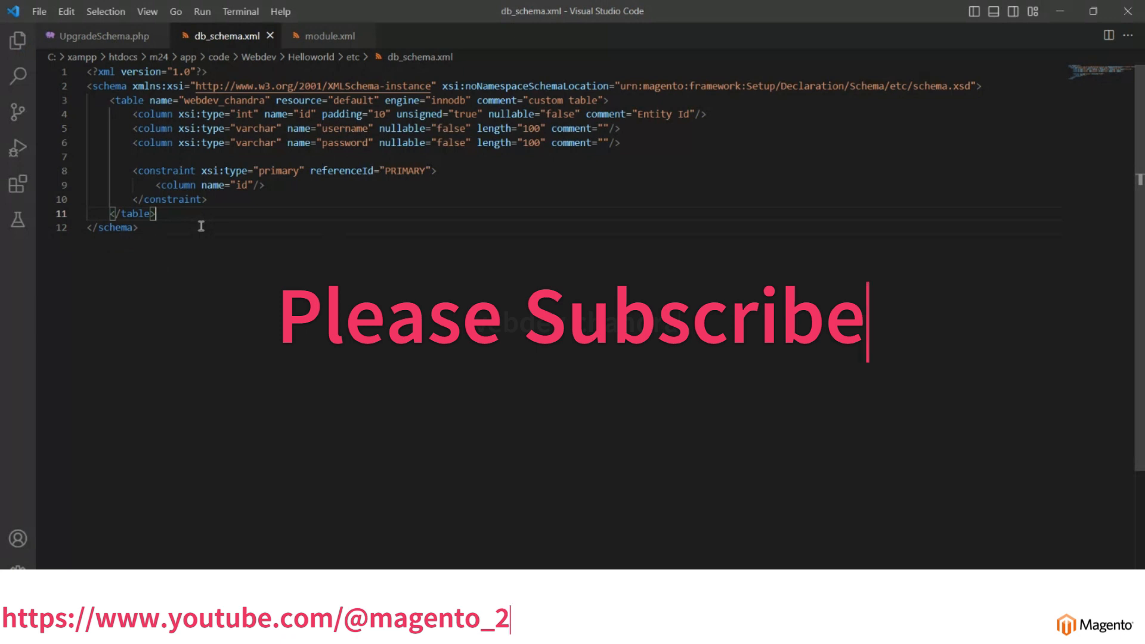